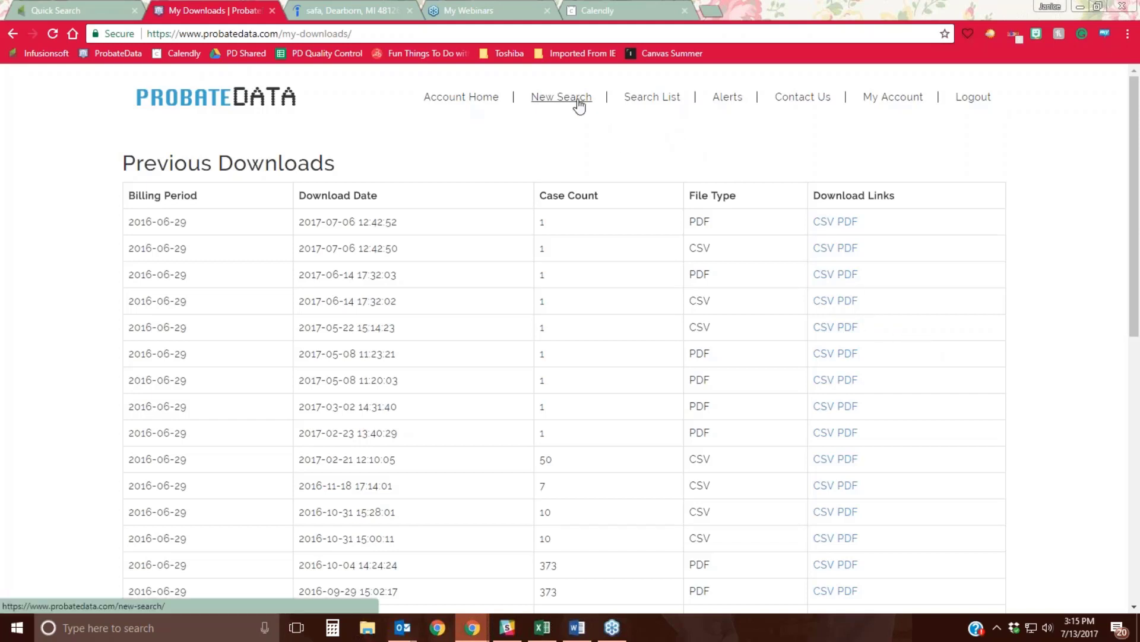
Start a new case search from the top navigation, bringing up the US state selection map
click(560, 97)
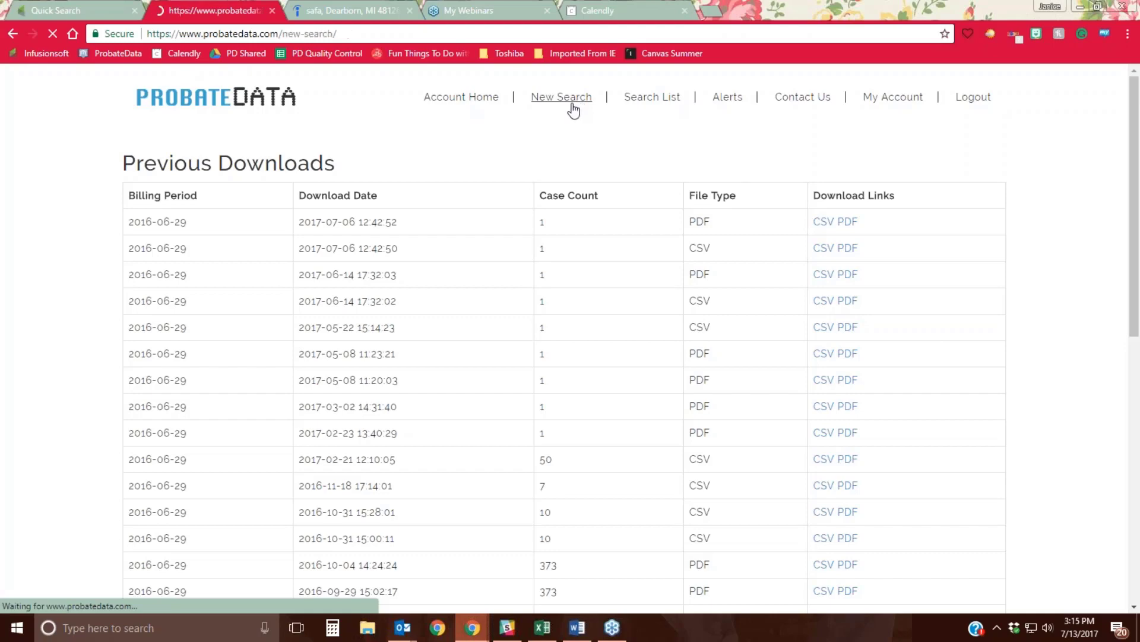
click(560, 96)
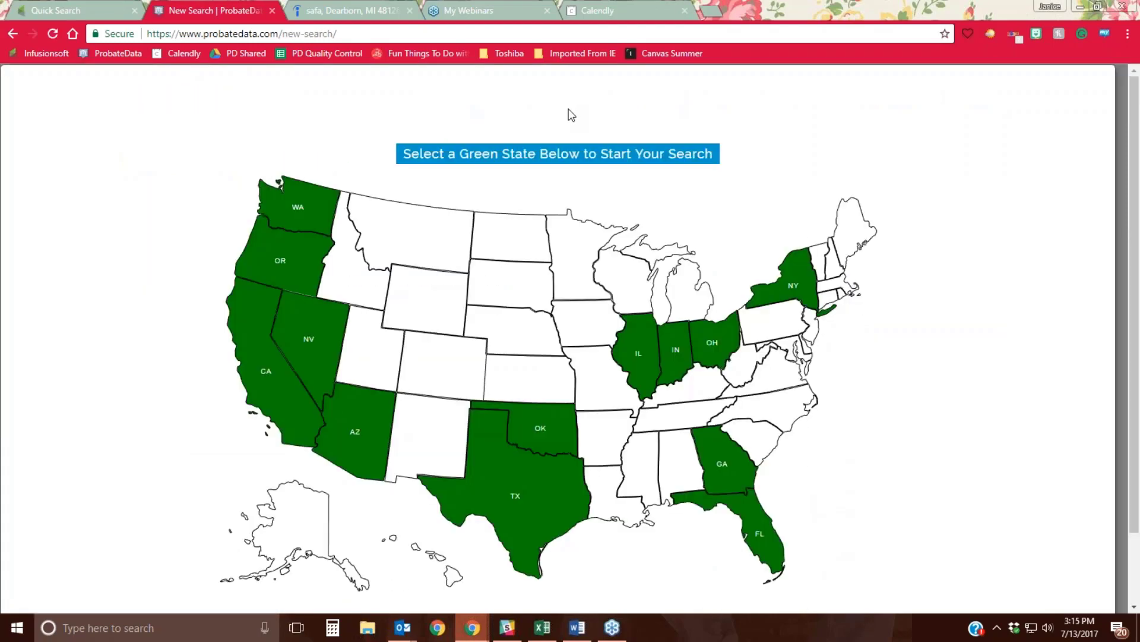
mouse_move(290, 309)
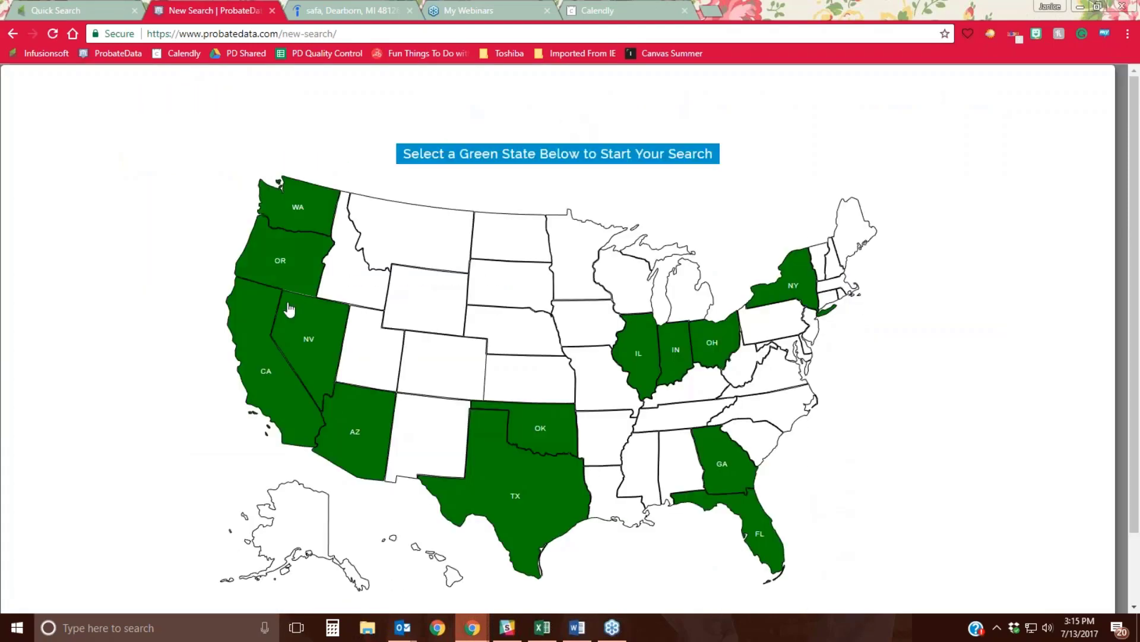
Choose Arizona, describe the search 'Out of State Petitioner 7/13/17', filed 04/13/2017 to 07/13/2017
click(354, 430)
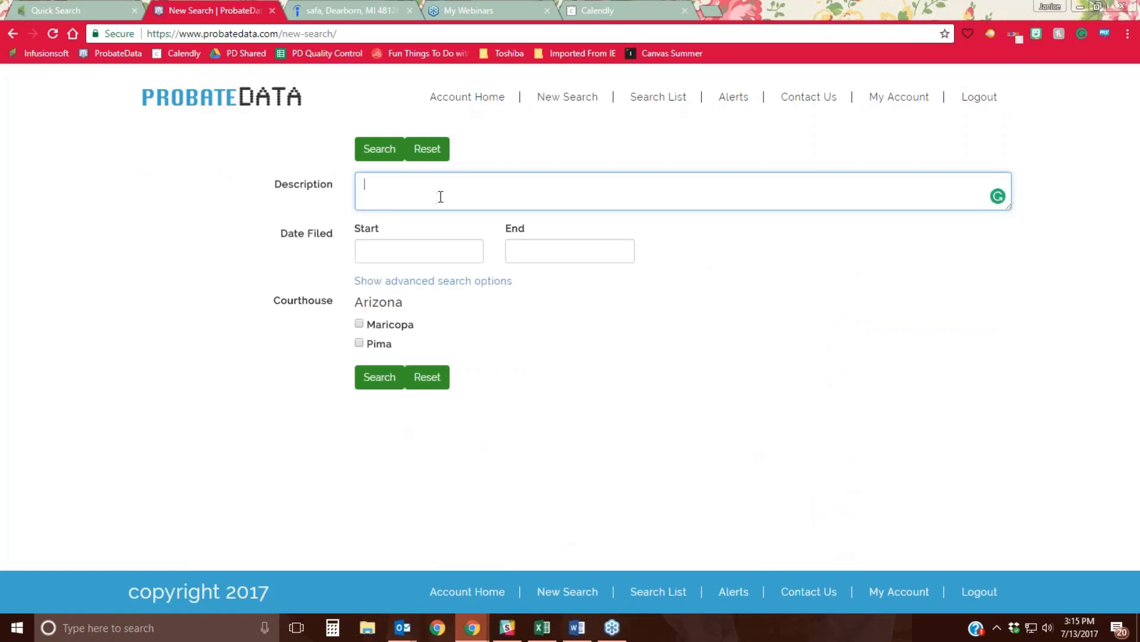
text(Out of State Petitioner 7/13/17)
click(418, 250)
text(04/13/2017)
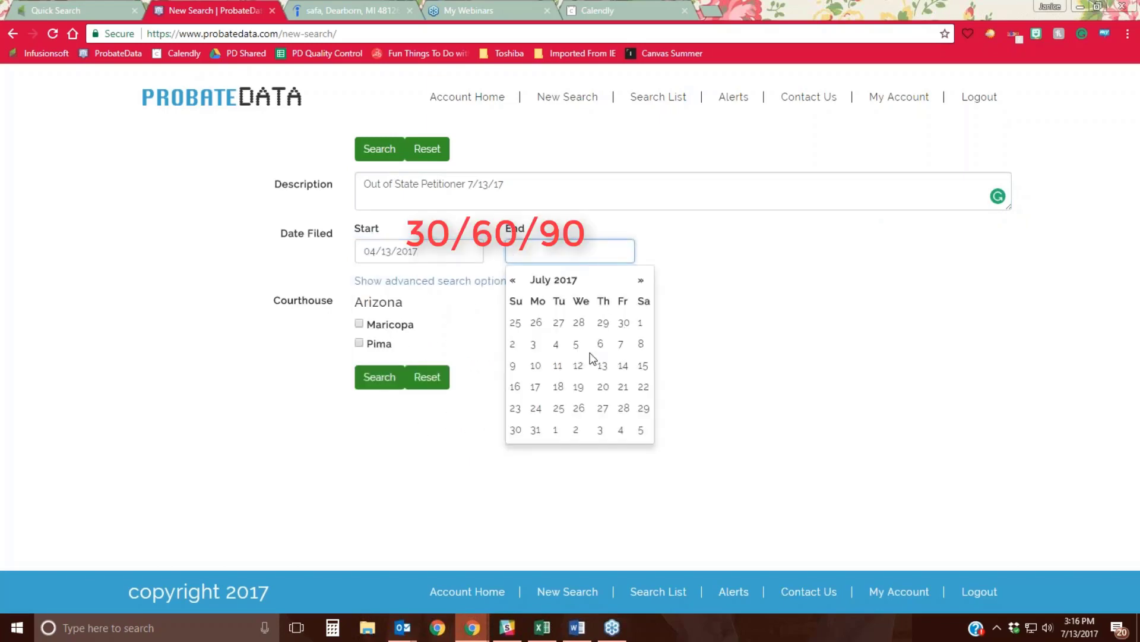
click(602, 365)
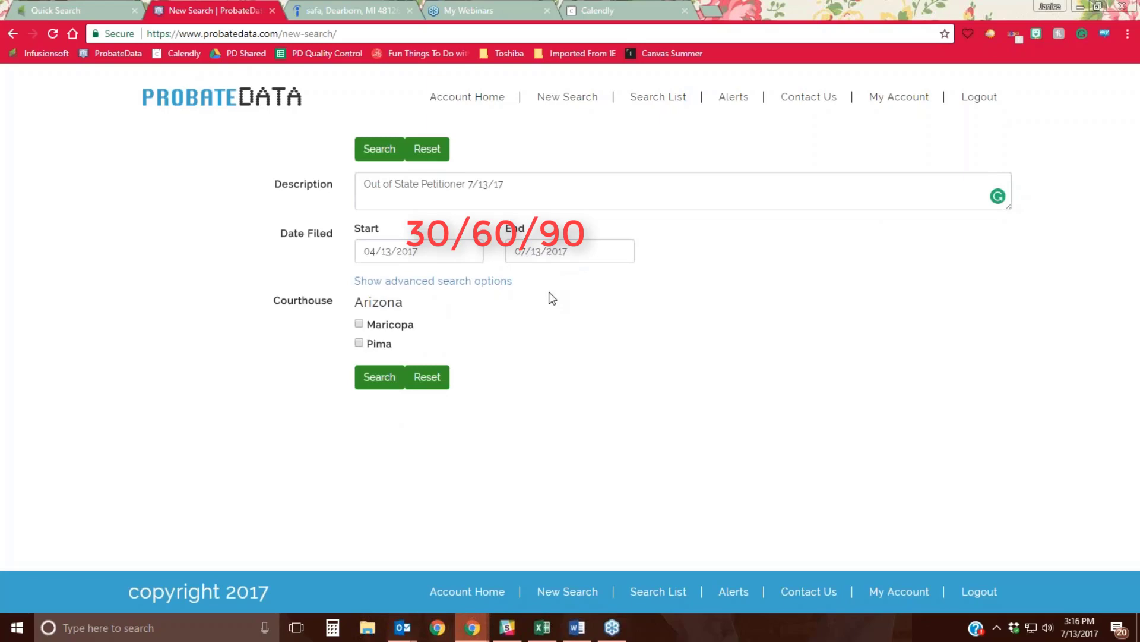
Expand the advanced search options and reach the Exclude Petitioner's State field
click(433, 280)
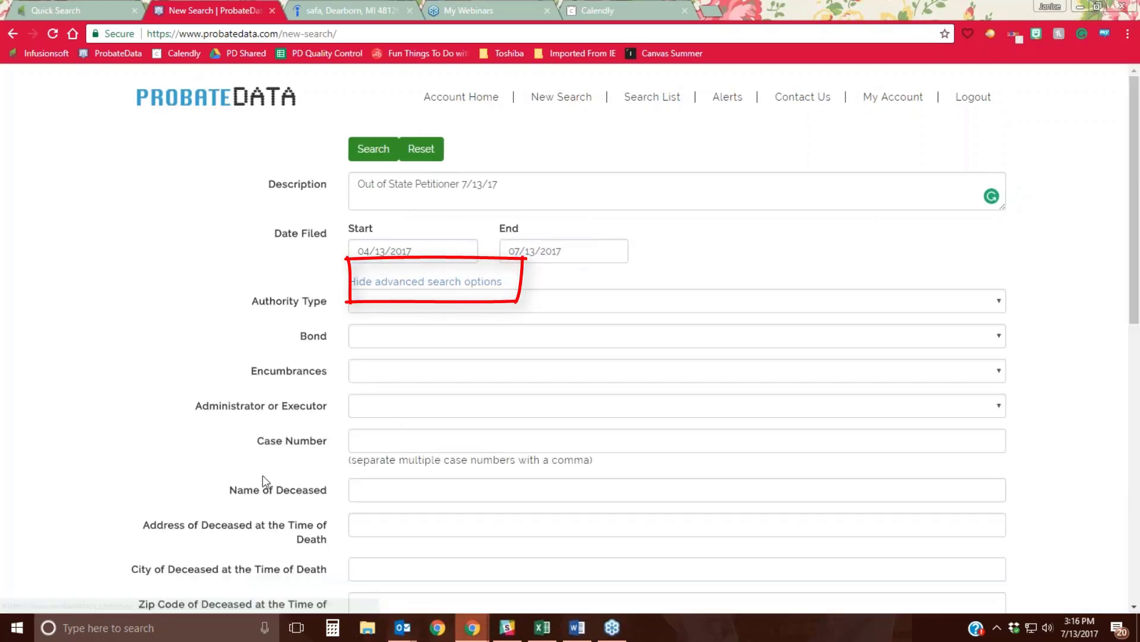
scroll(down, 3)
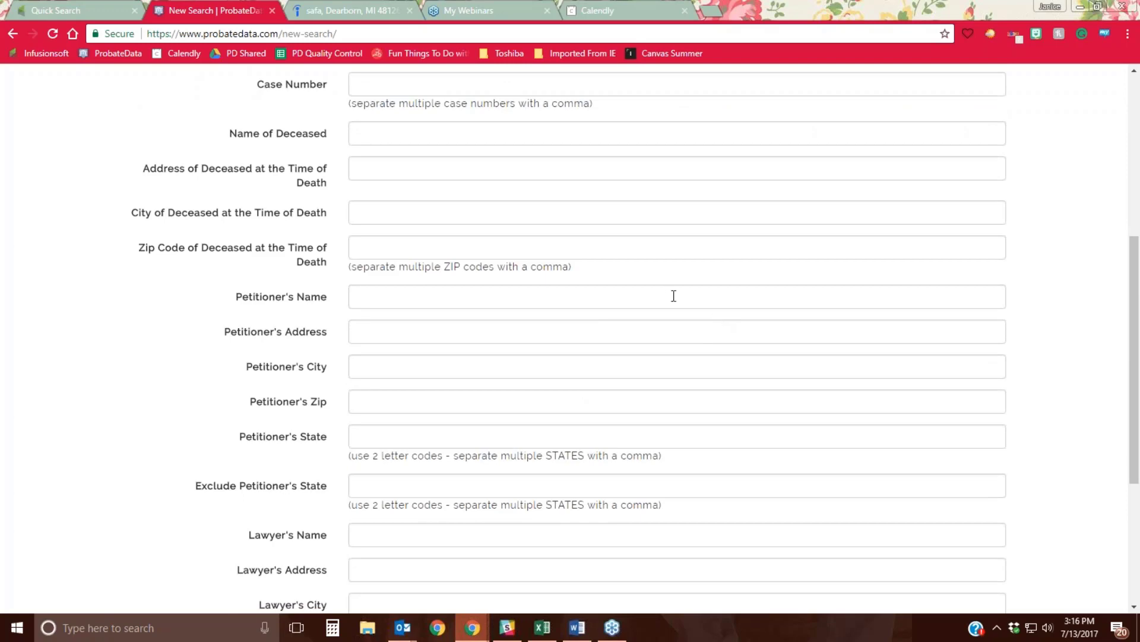
mouse_move(453, 253)
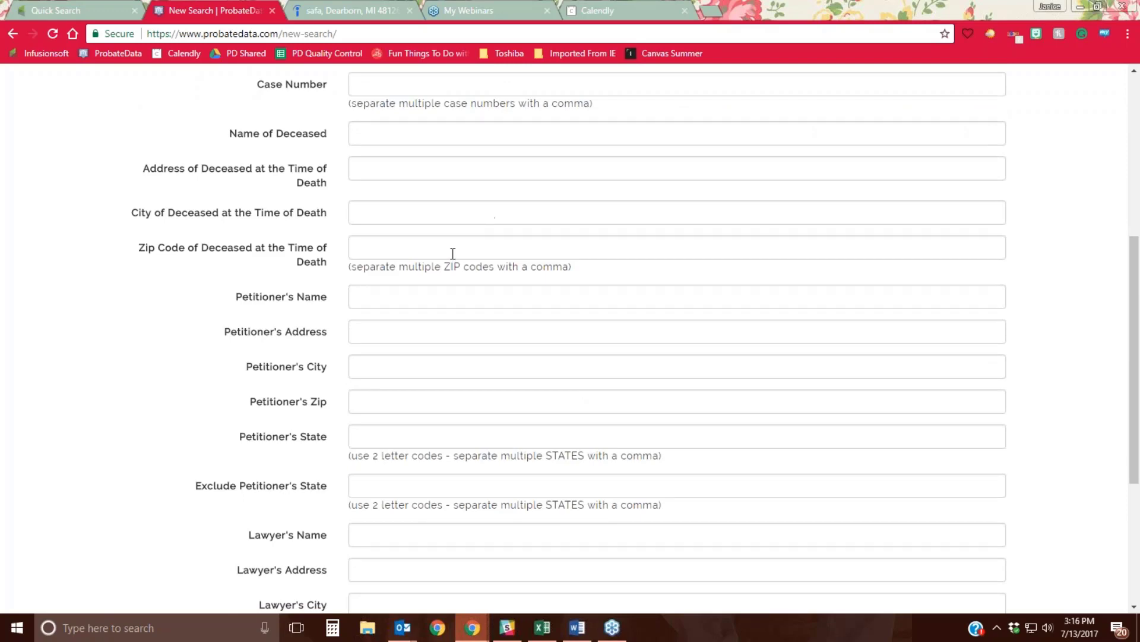
scroll(down, 3)
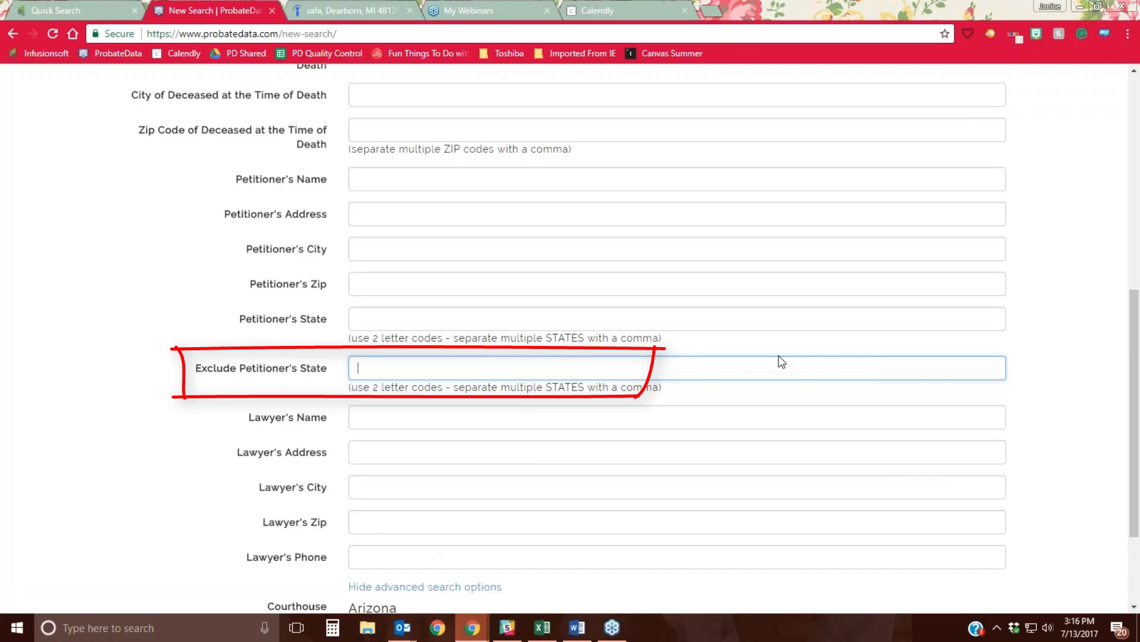
mouse_move(883, 216)
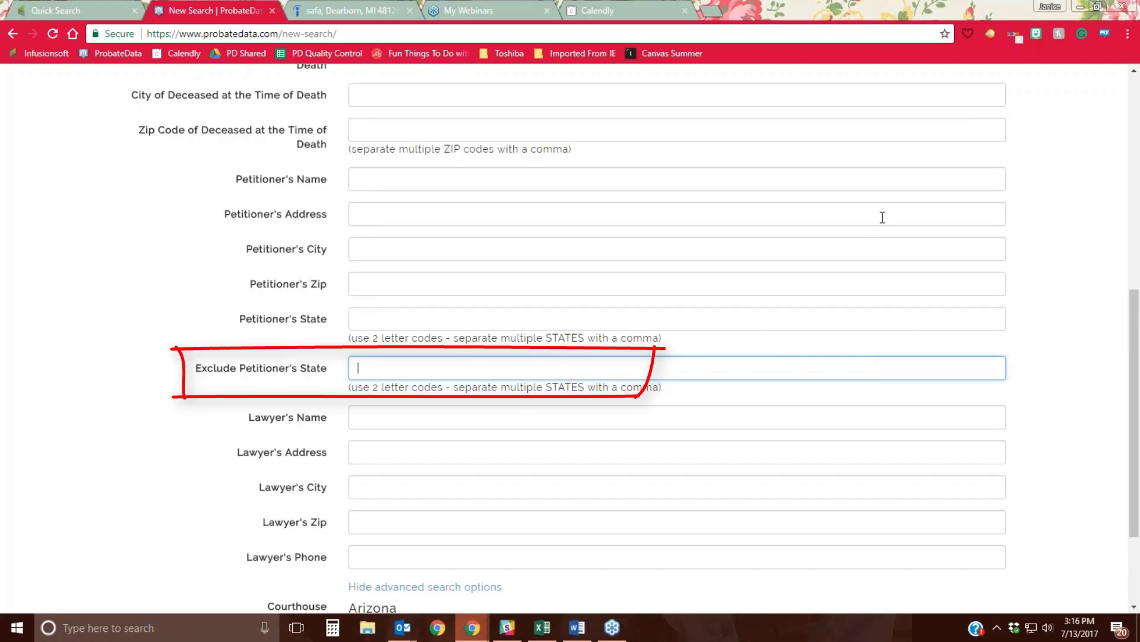
mouse_move(516, 363)
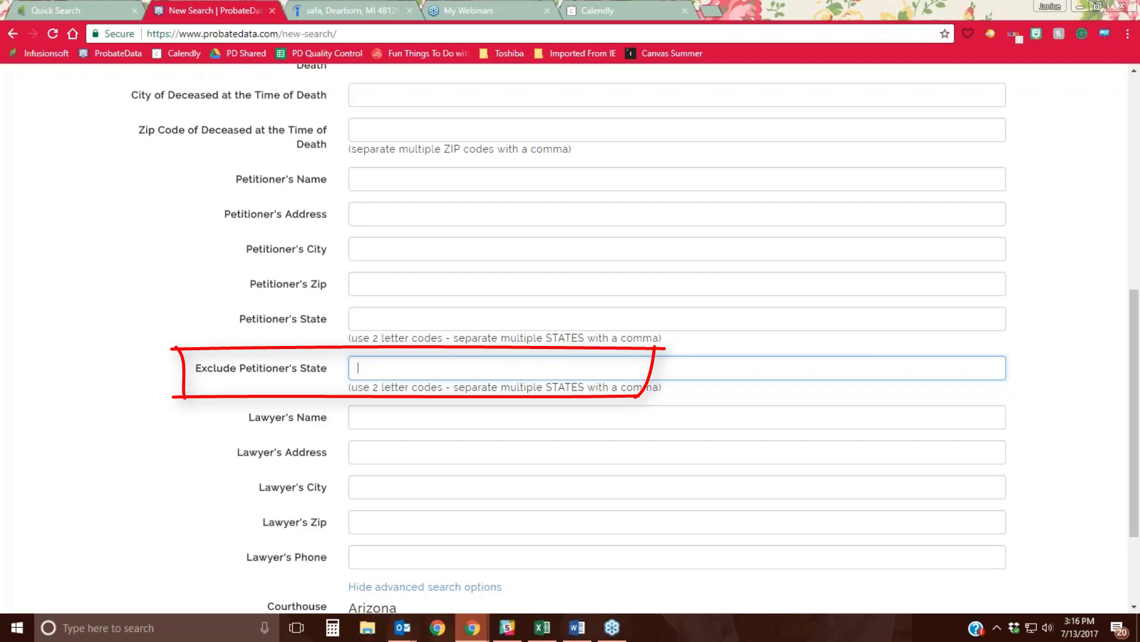
mouse_move(530, 364)
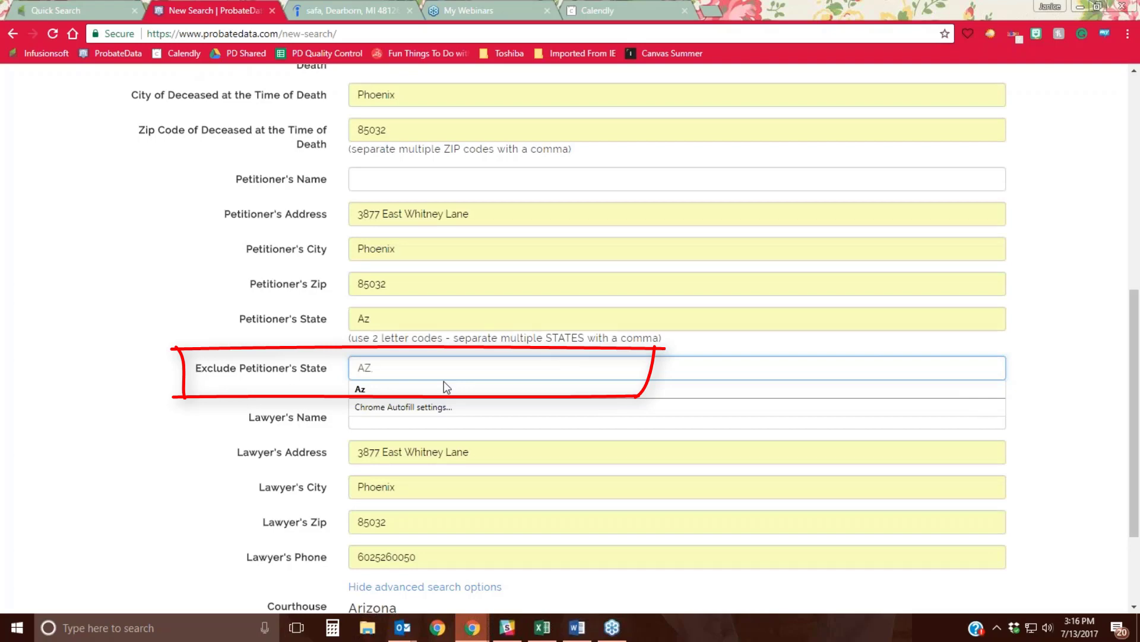
Exclude petitioner states AZ, az, Arizona, n/a with Maricopa and Pima courthouses, and run the search
text(az)
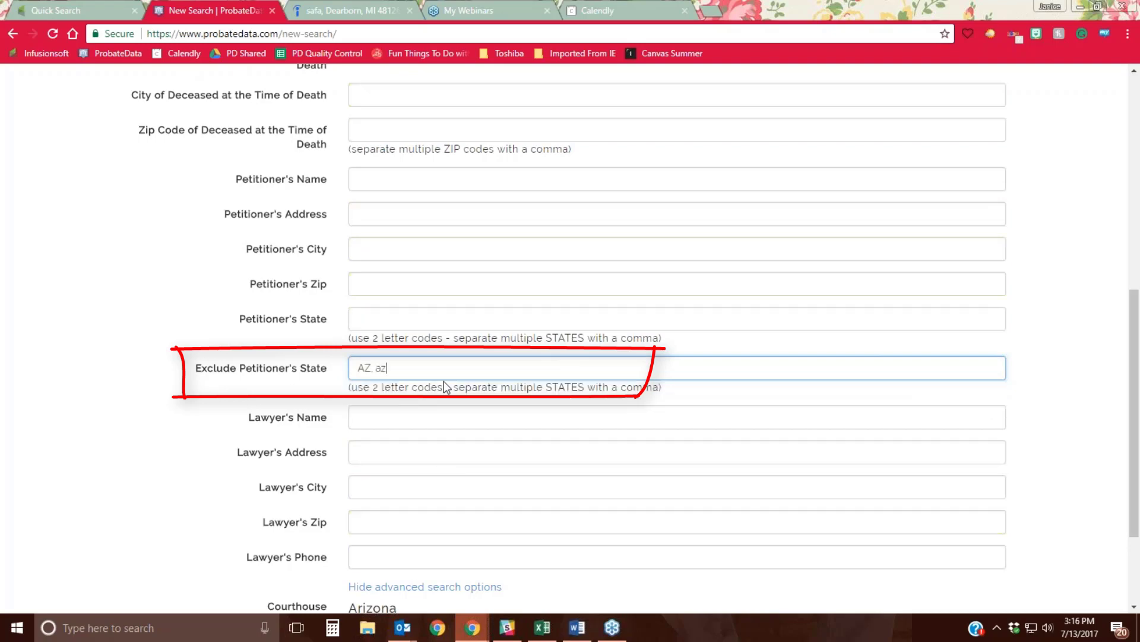
text(,Arizona,n/a)
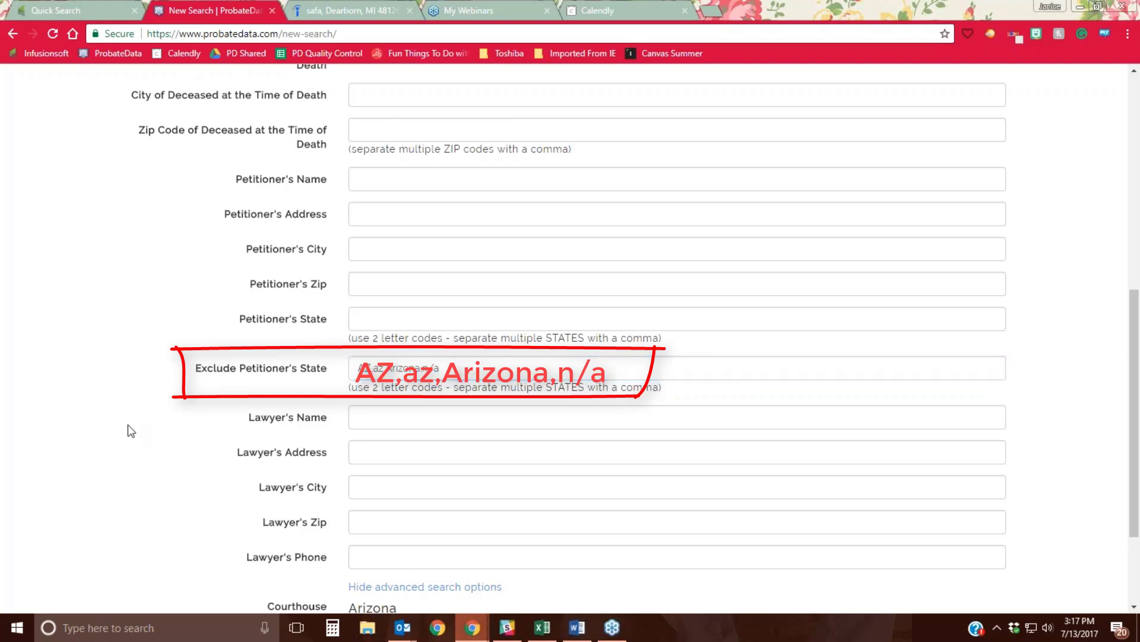
scroll(down, 3)
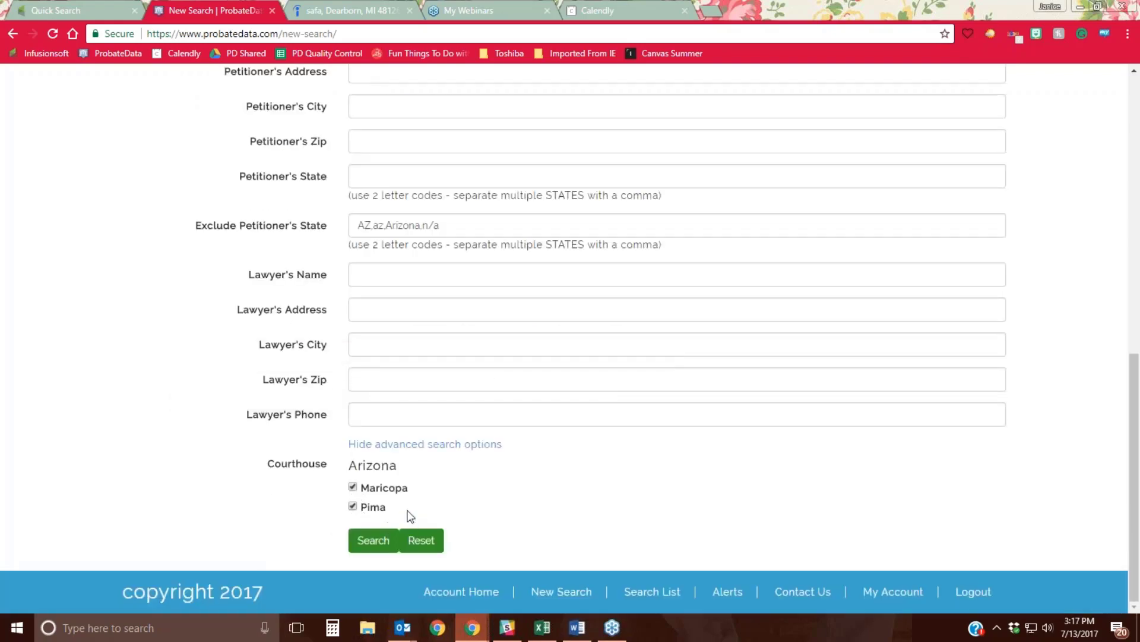
click(373, 540)
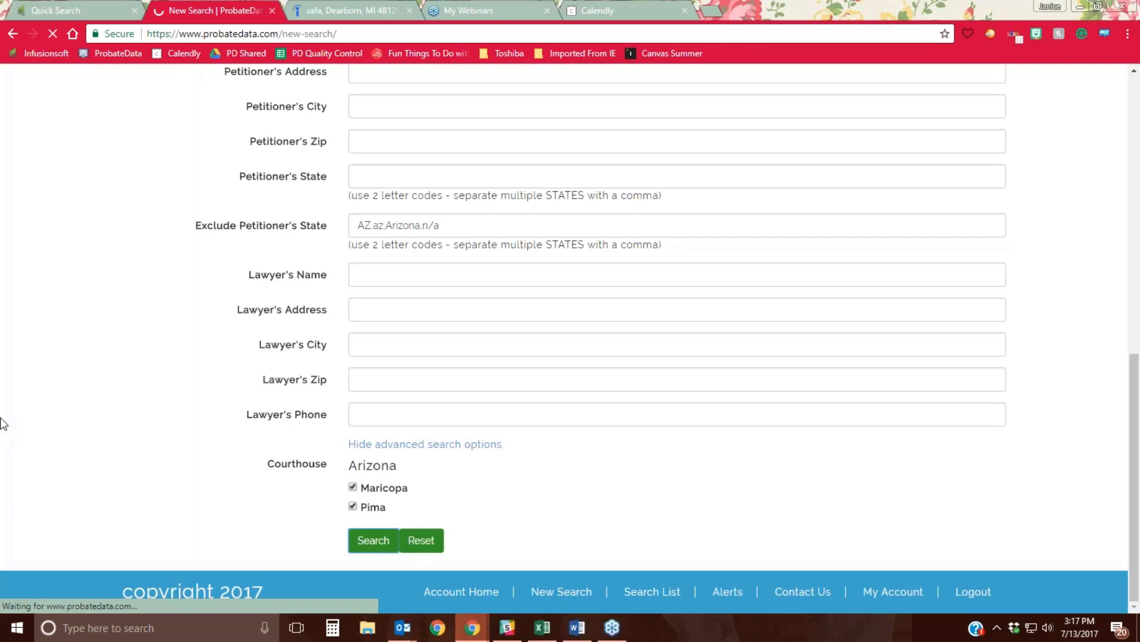
click(373, 540)
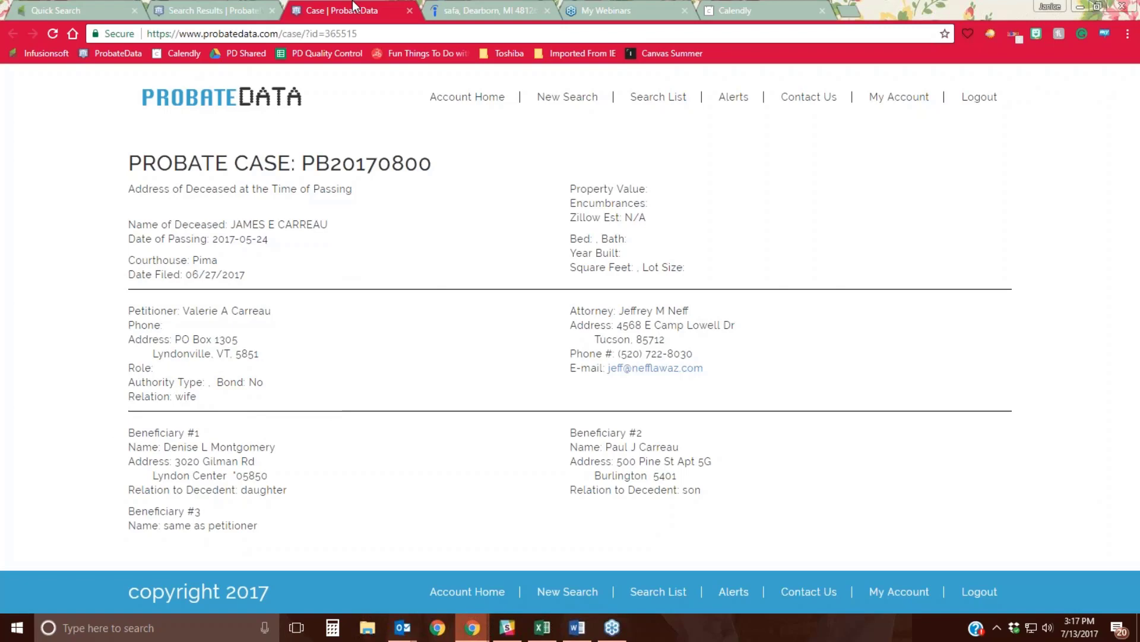
mouse_move(356, 10)
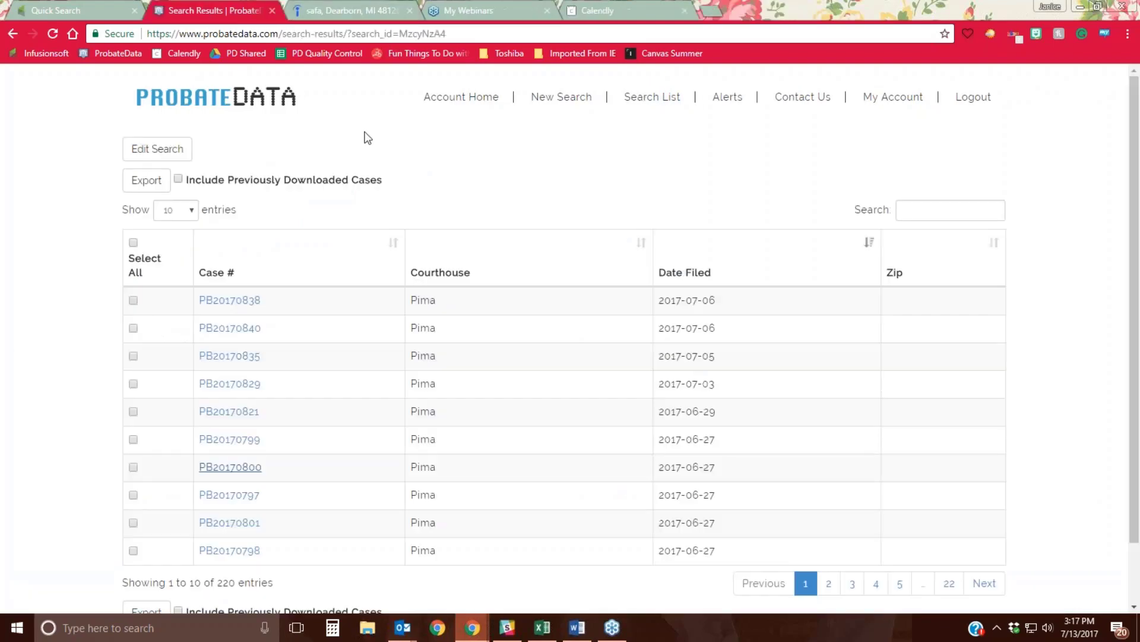
mouse_move(1038, 228)
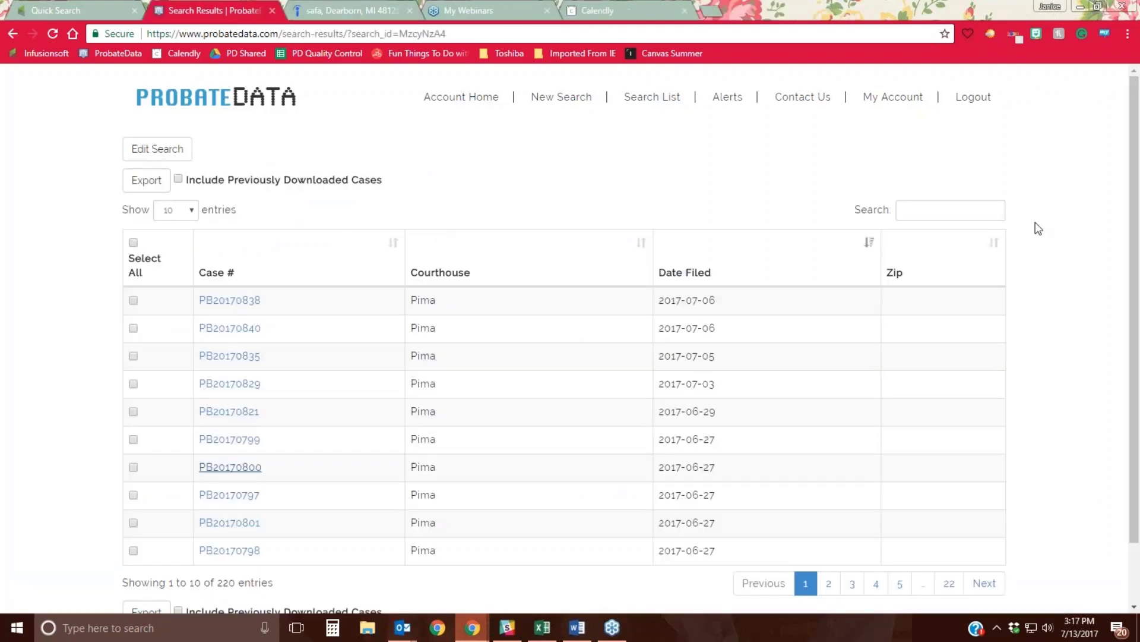
mouse_move(1010, 226)
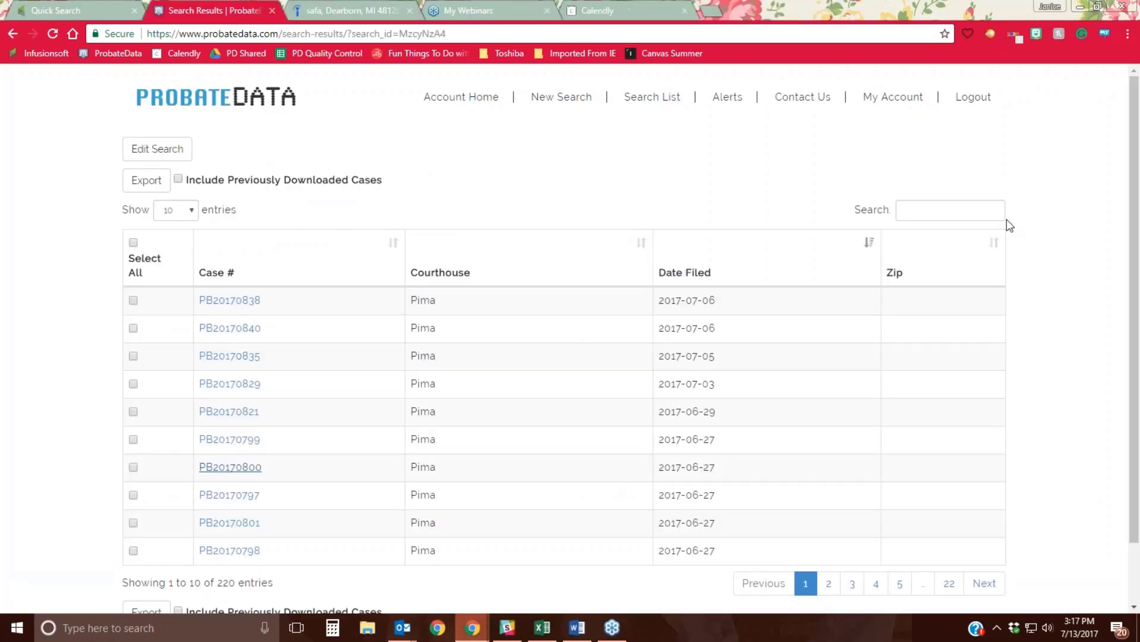